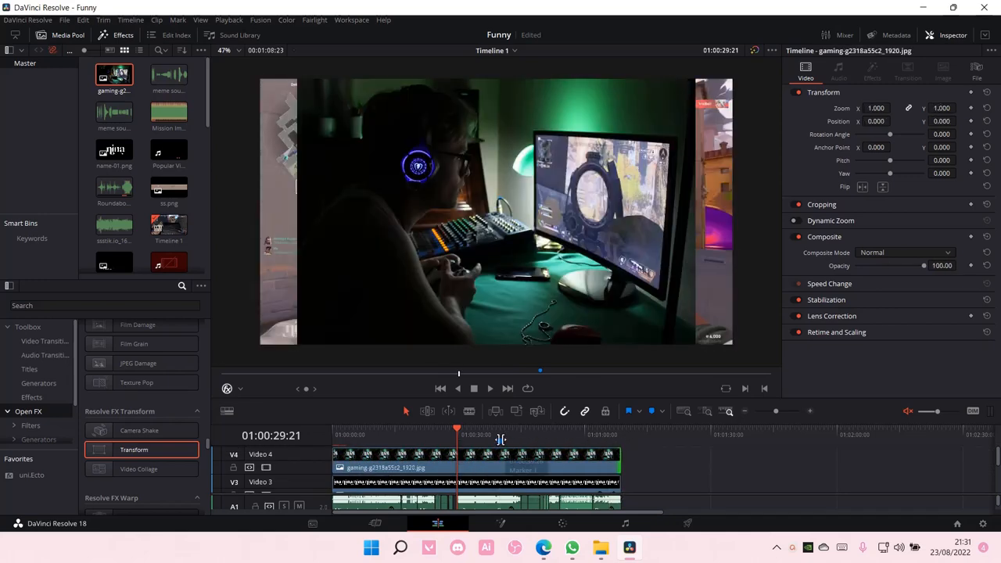
Step: Drag the Resolve FX Transform effect onto the gaming image clip on track V4
click(140, 430)
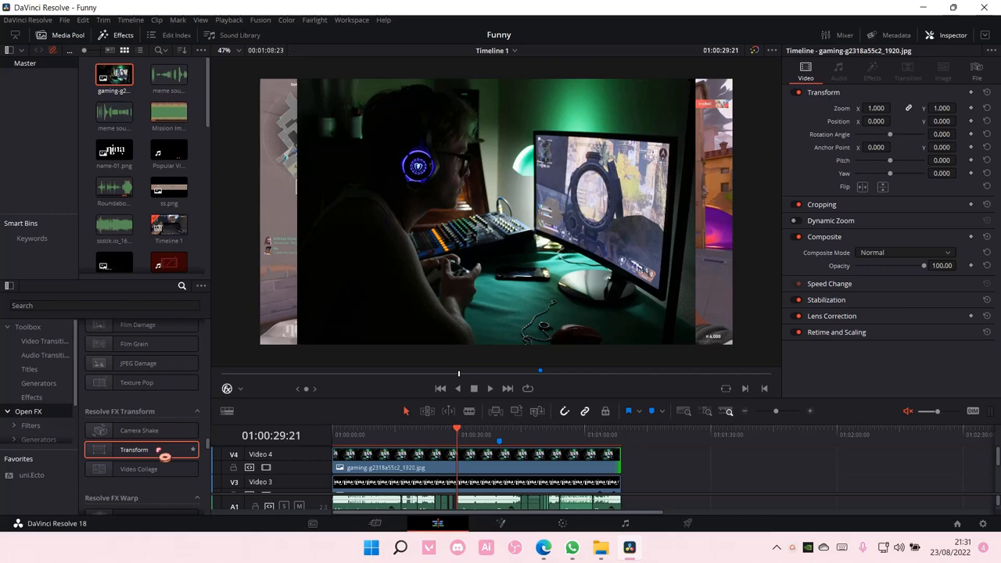
click(384, 467)
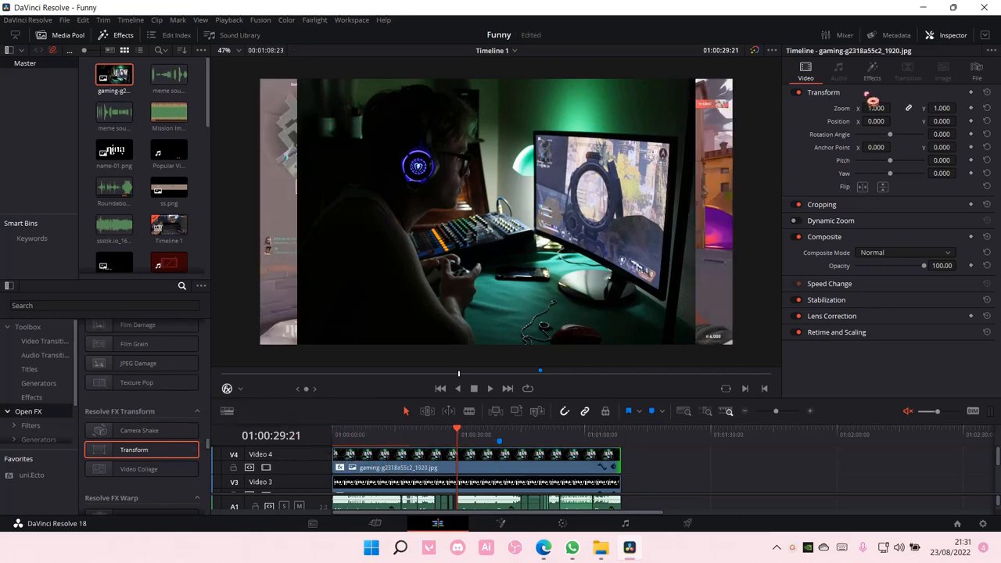
Step: Set the Transform effect's Edge Rounding to 1.0 in the Inspector's Open FX tab
click(871, 71)
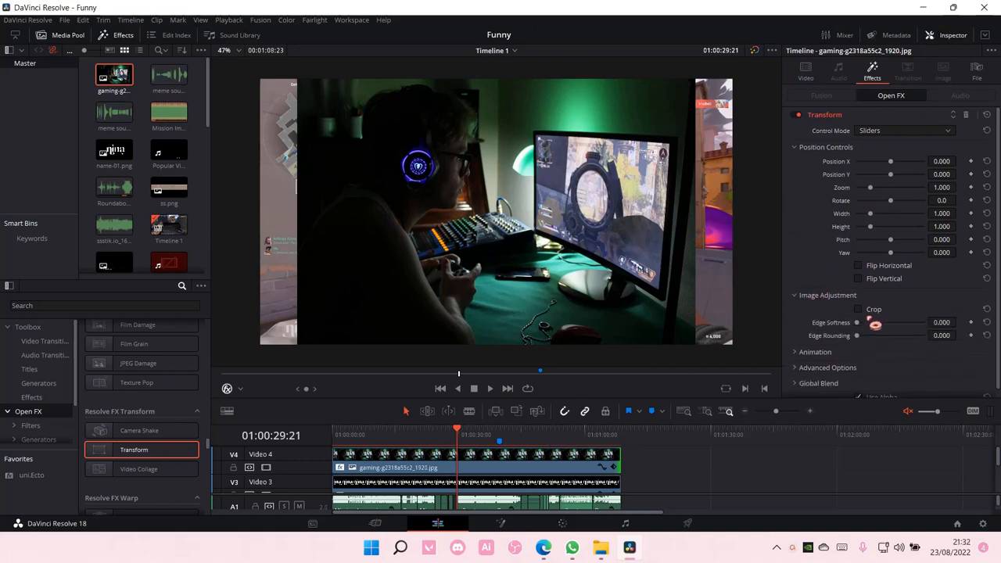
drag(891, 335, 875, 335)
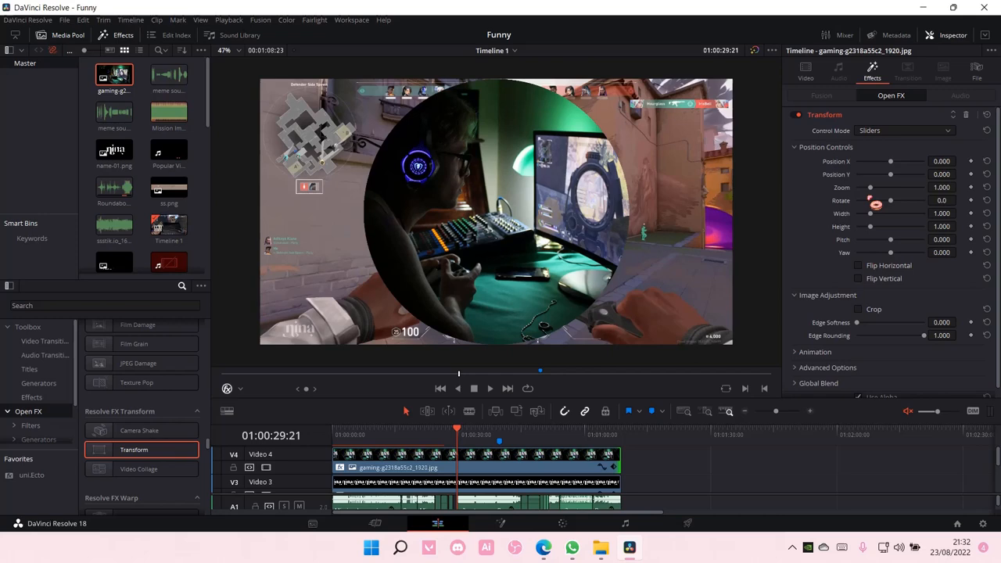
Step: Set Transform Zoom to about 0.54, Position X 0.384, Position Y about -0.2
drag(870, 187, 880, 187)
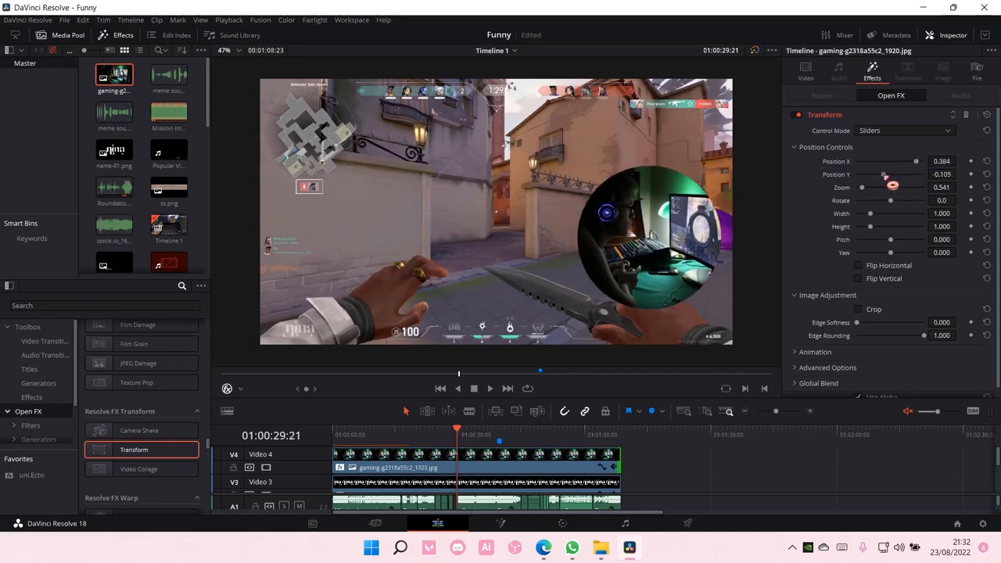
drag(884, 173, 876, 173)
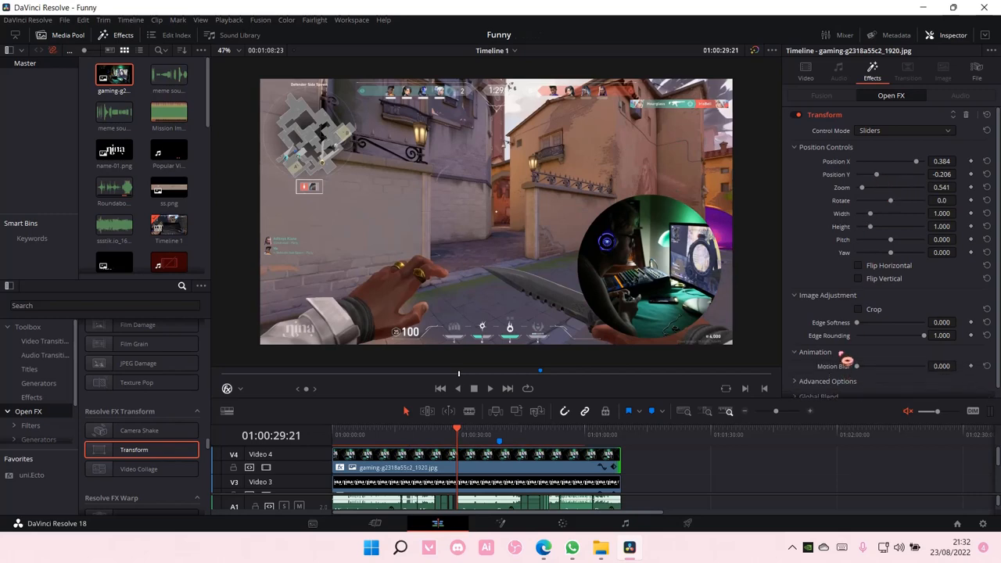
Step: Search the Effects library for "shado" to list Drop Shadow and Long Shadow
scroll(down, 3)
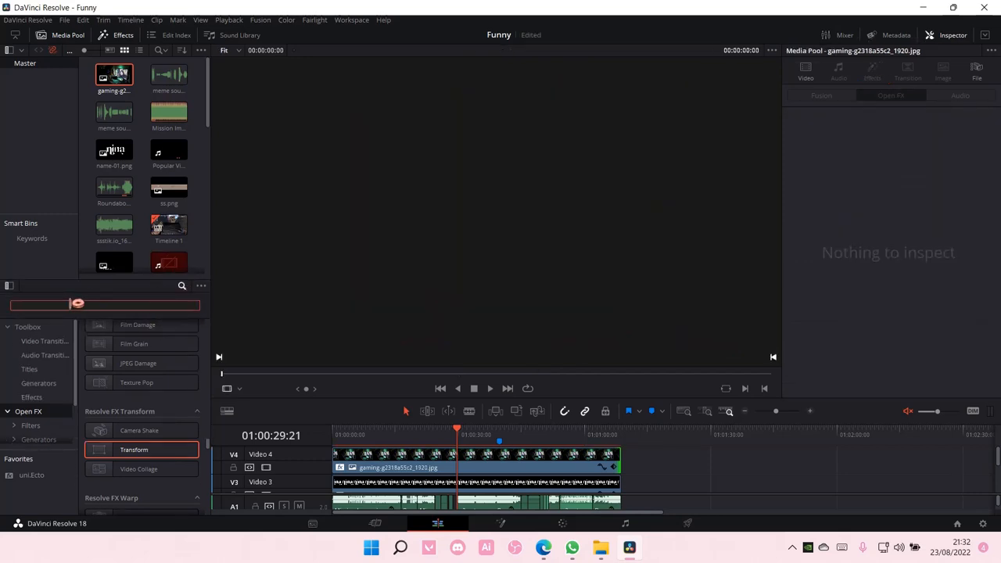
text(shado)
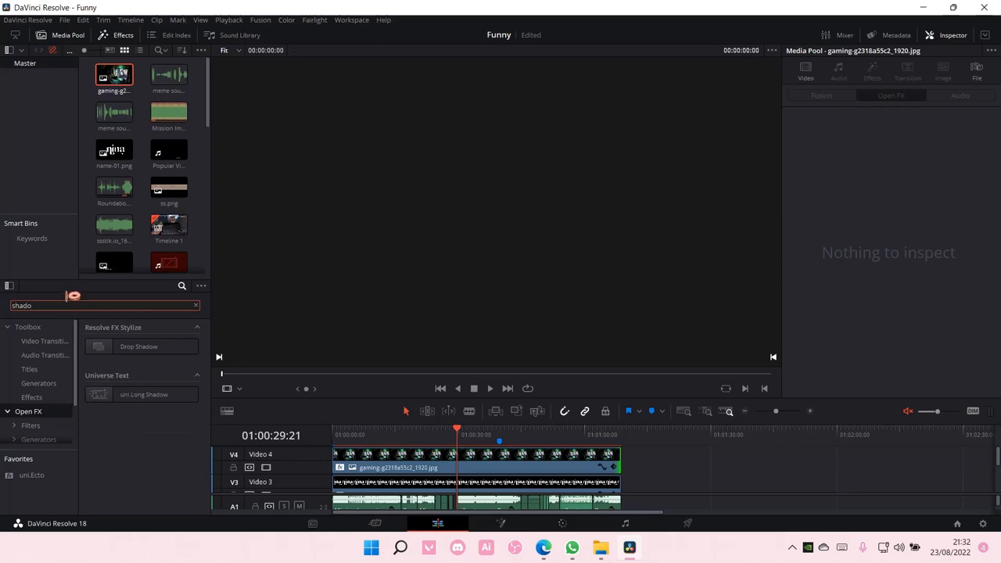